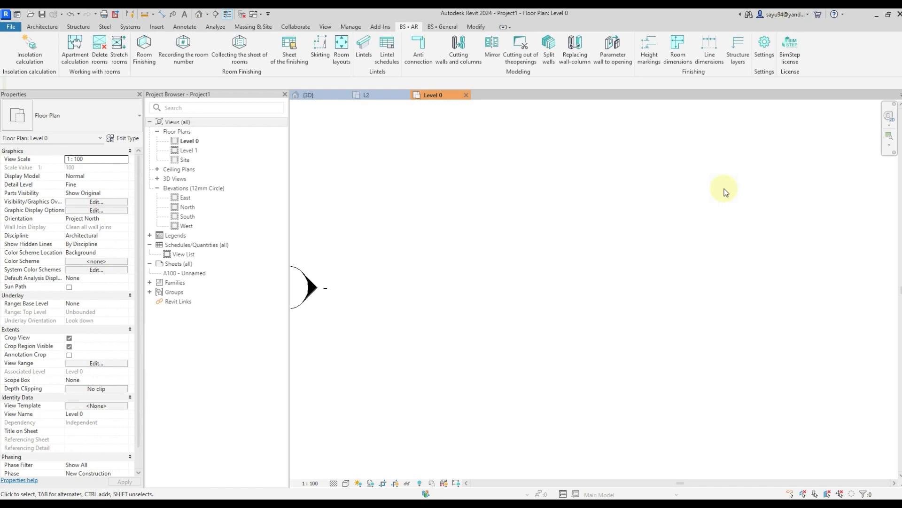
mouse_move(547, 205)
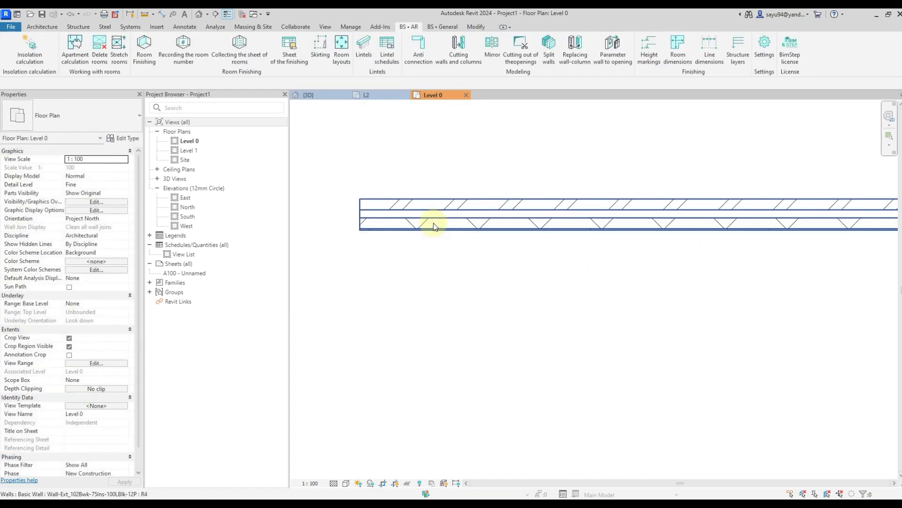
Select the 5000 mm layered wall and place aligned dimensions of 100 and 188 on its layers
left_click(435, 225)
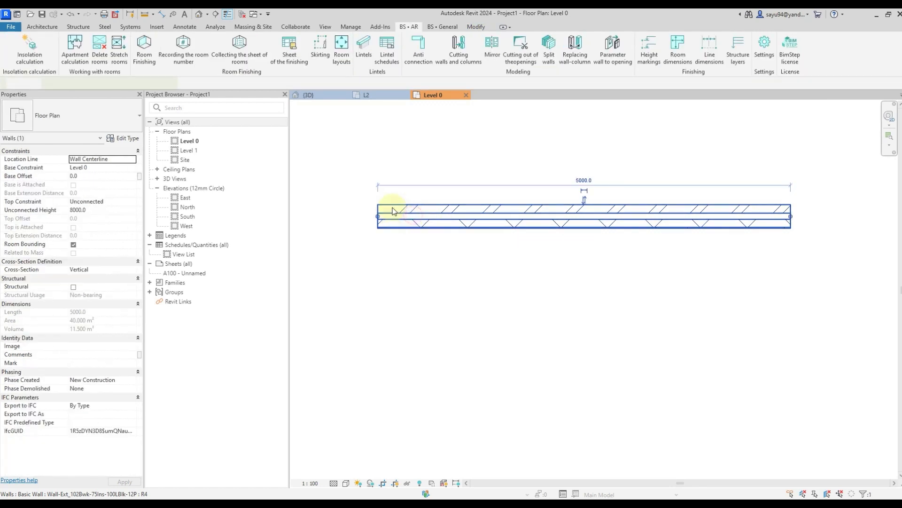
left_click(393, 212)
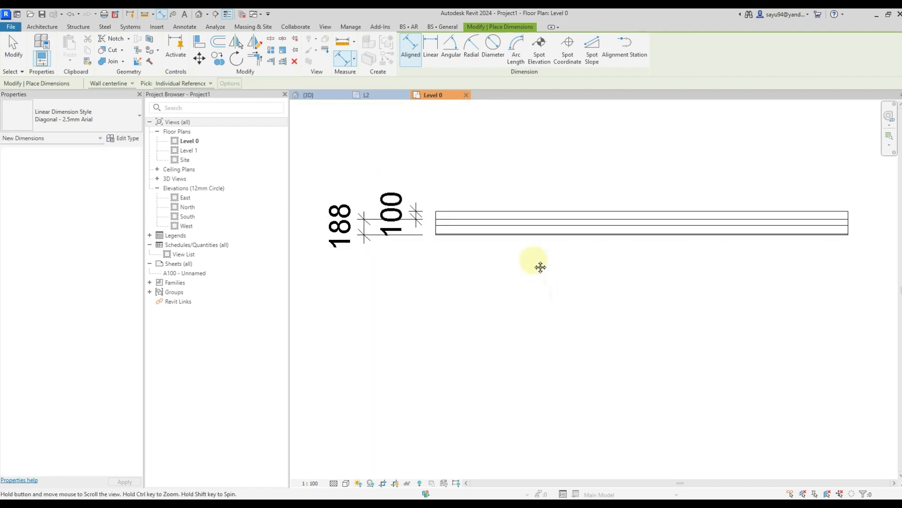
left_click(503, 195)
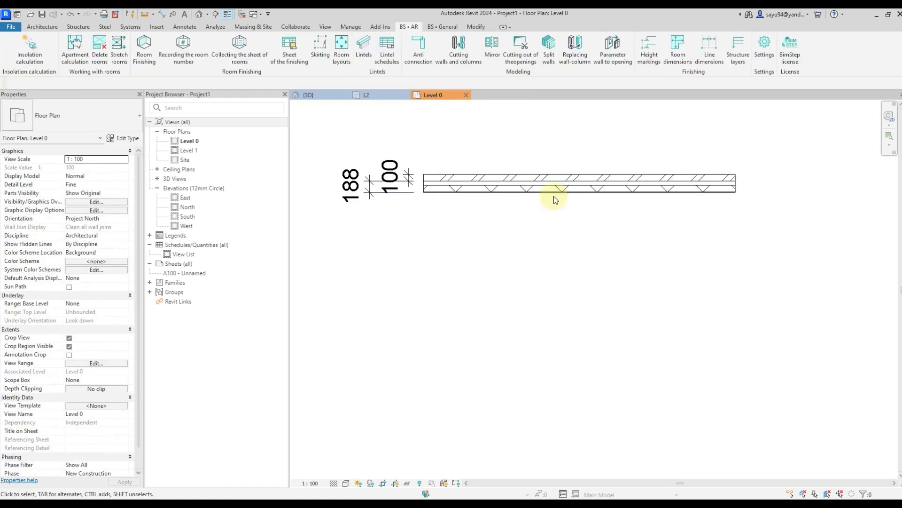
left_click(578, 184)
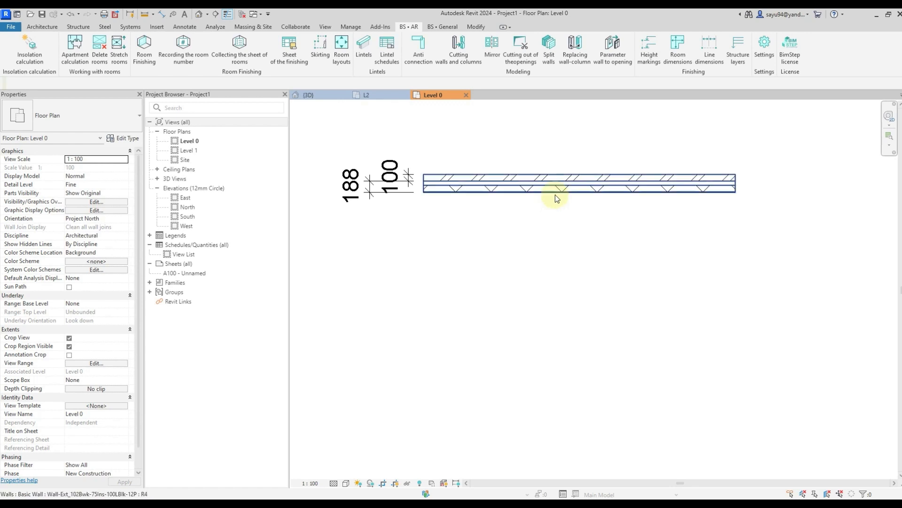
Duplicate the wall type as Type100 keeping only the Brick, Common 100 layer and confirm
left_click(556, 185)
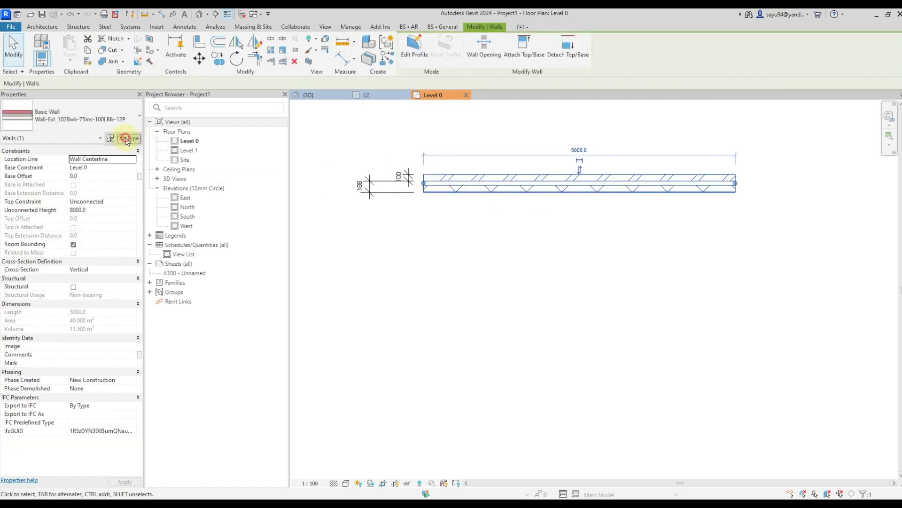
left_click(126, 138)
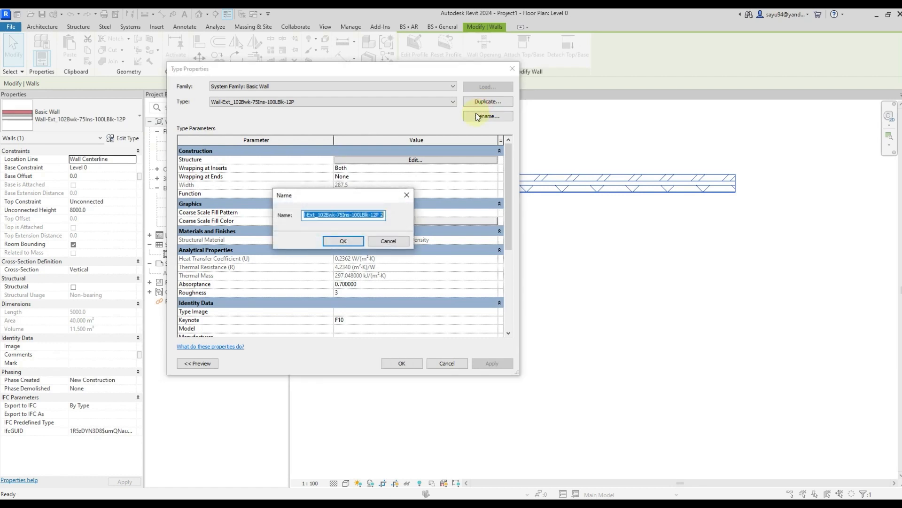
type("Type1")
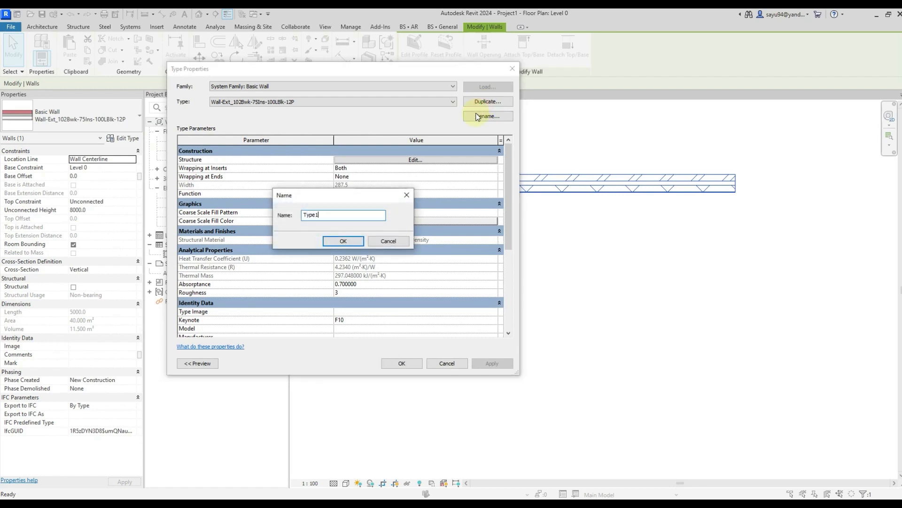
left_click(342, 240)
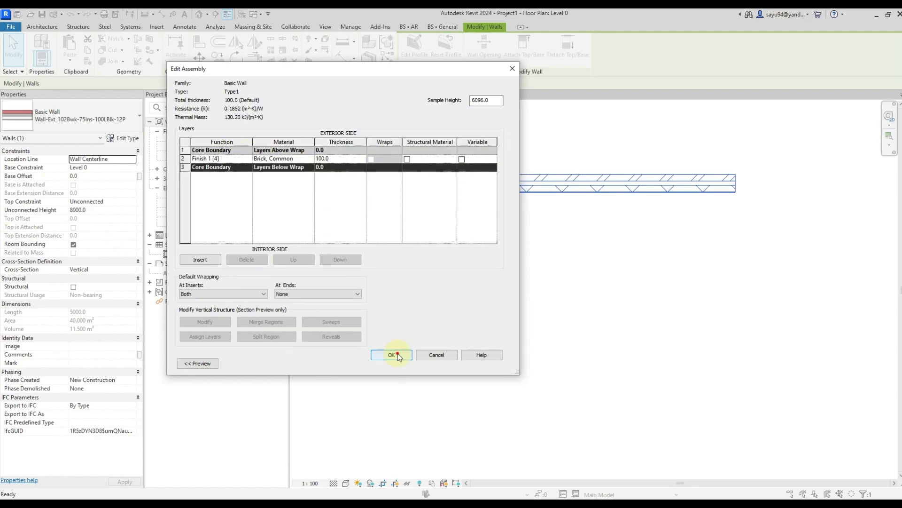
left_click(392, 355)
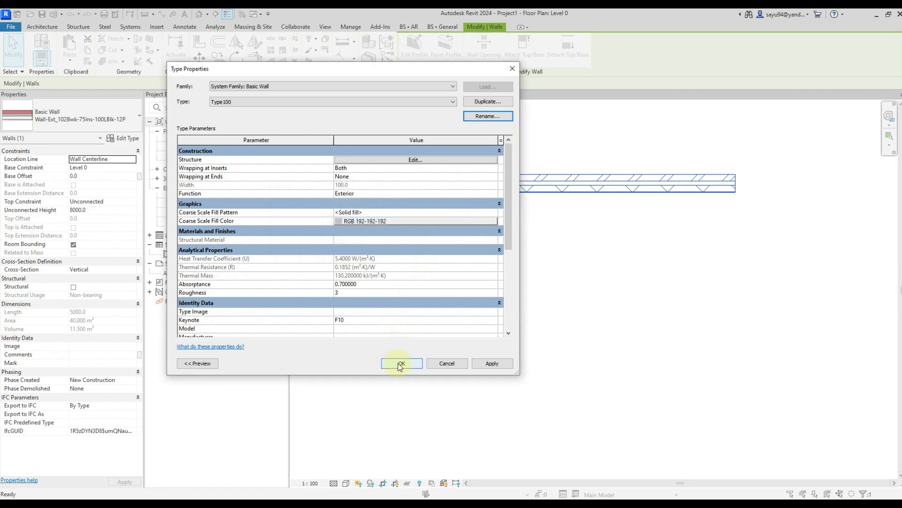
left_click(400, 364)
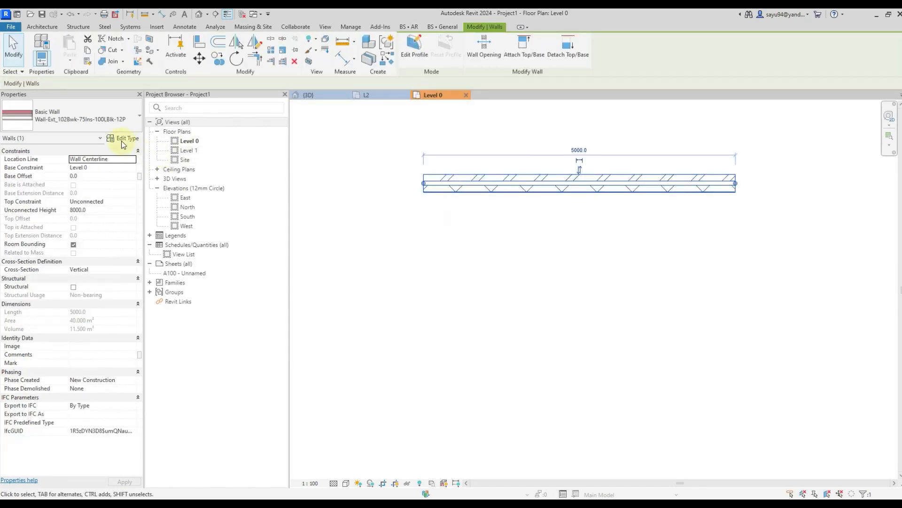
Duplicate the original wall type as Type188 and delete its Brick, Common layer
left_click(127, 138)
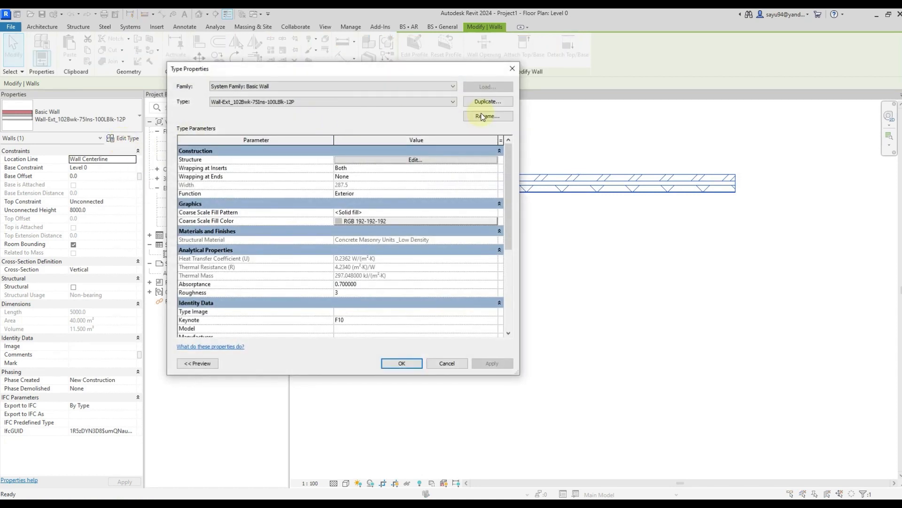
left_click(415, 159)
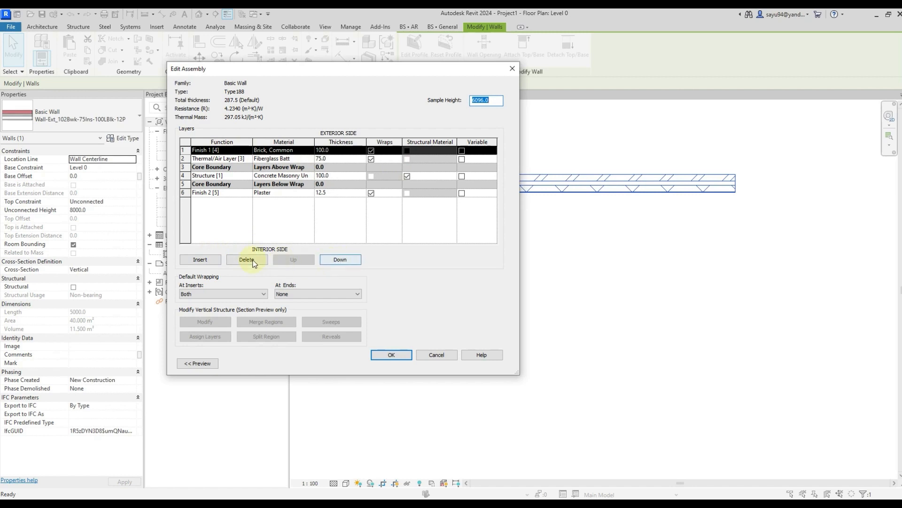
left_click(246, 259)
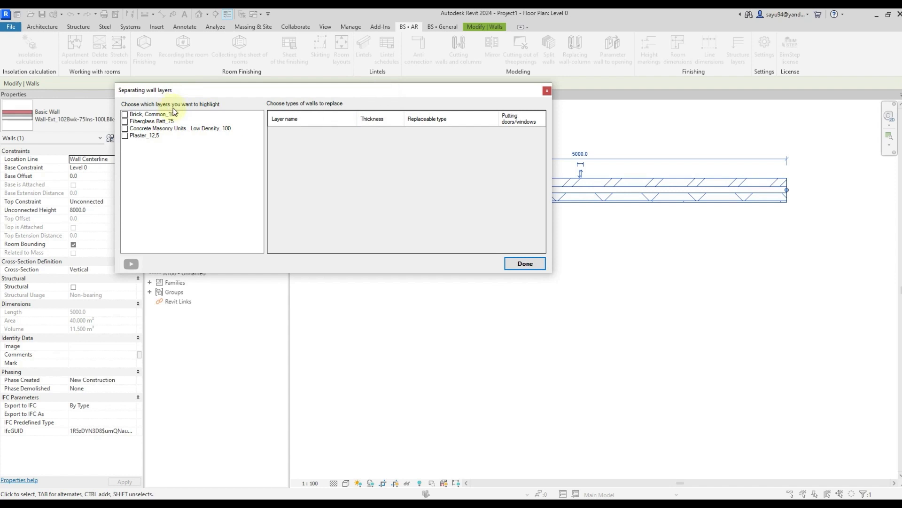
mouse_move(223, 156)
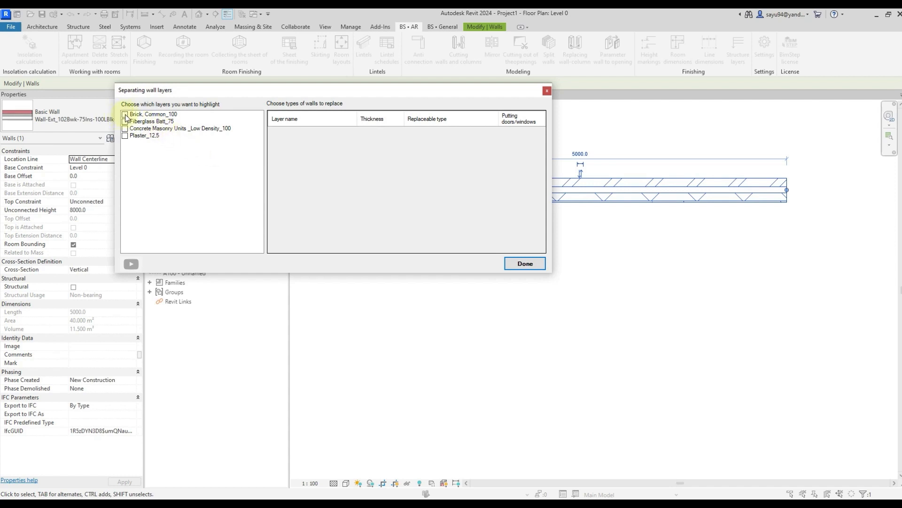
Assign Type100 as the replaceable type for the Brick_Common_100 layer
left_click(124, 113)
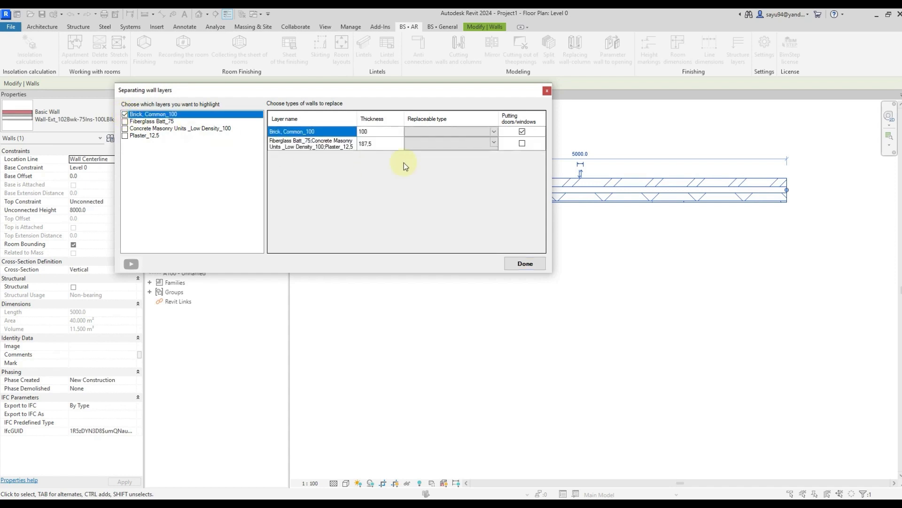
mouse_move(433, 177)
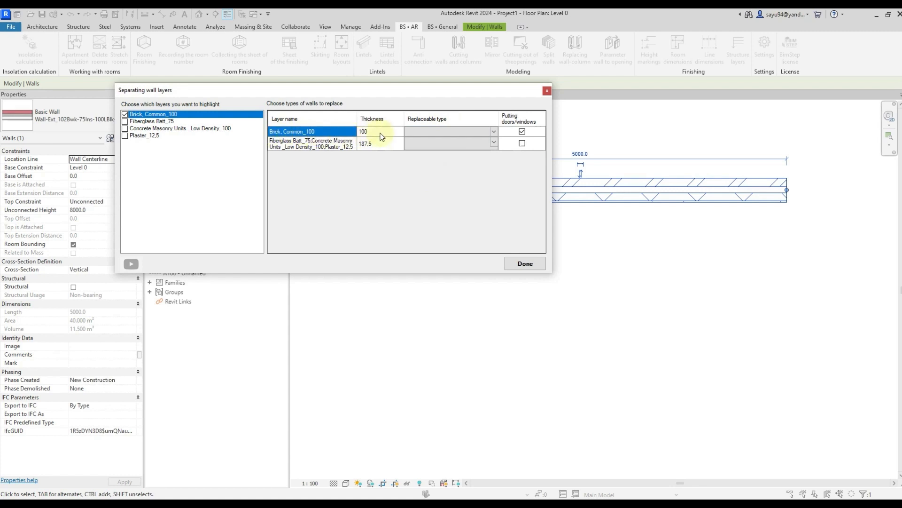
left_click(449, 131)
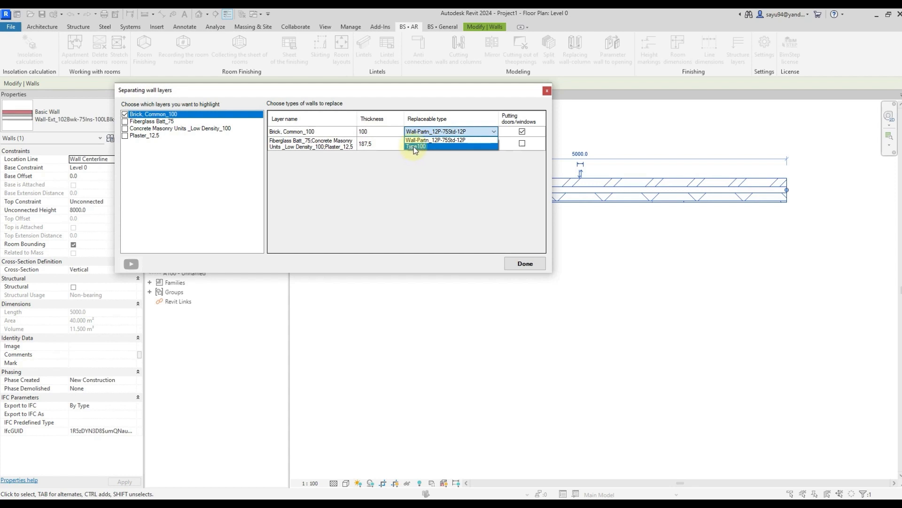
left_click(415, 146)
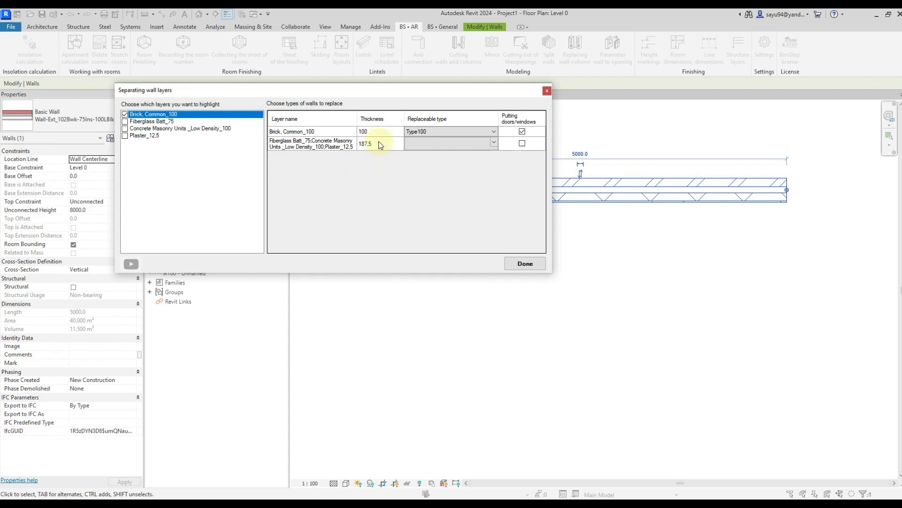
Assign Type188 to the remaining layers, tick Putting doors/windows and finish with Done
left_click(451, 143)
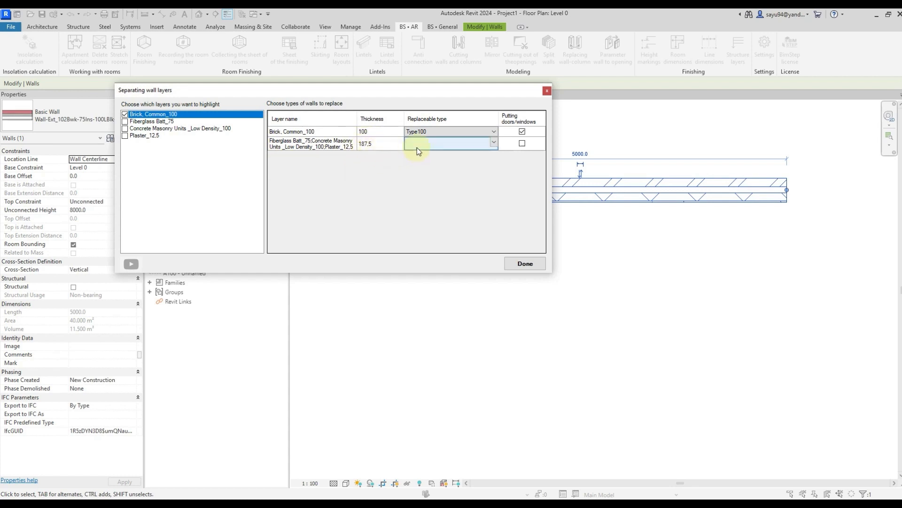
left_click(449, 143)
type("Type188")
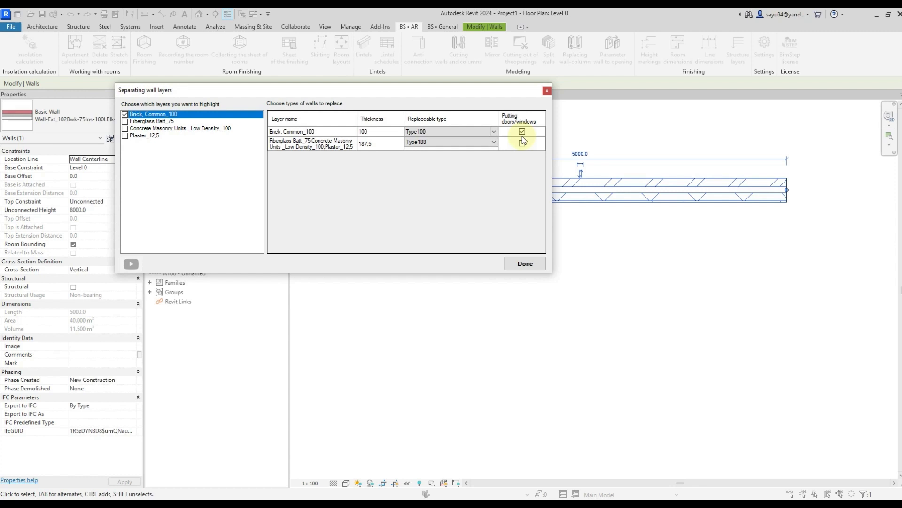
left_click(521, 143)
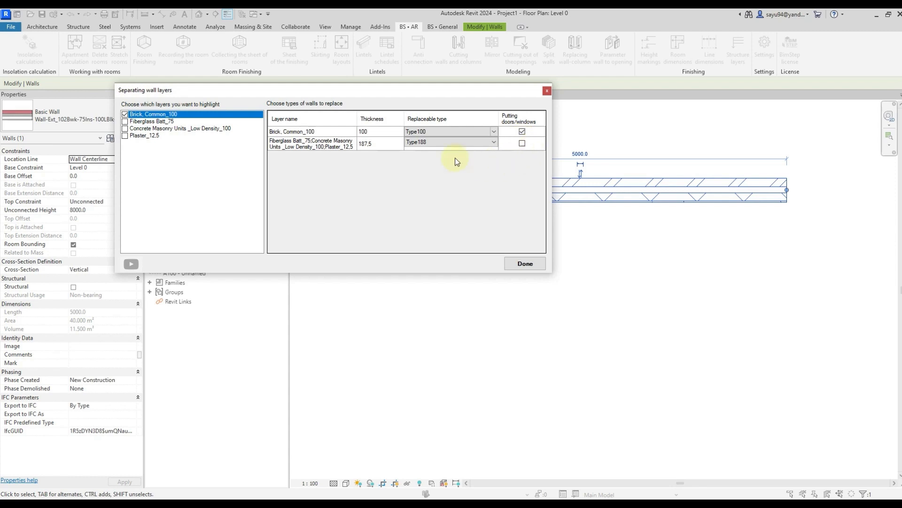
left_click(523, 263)
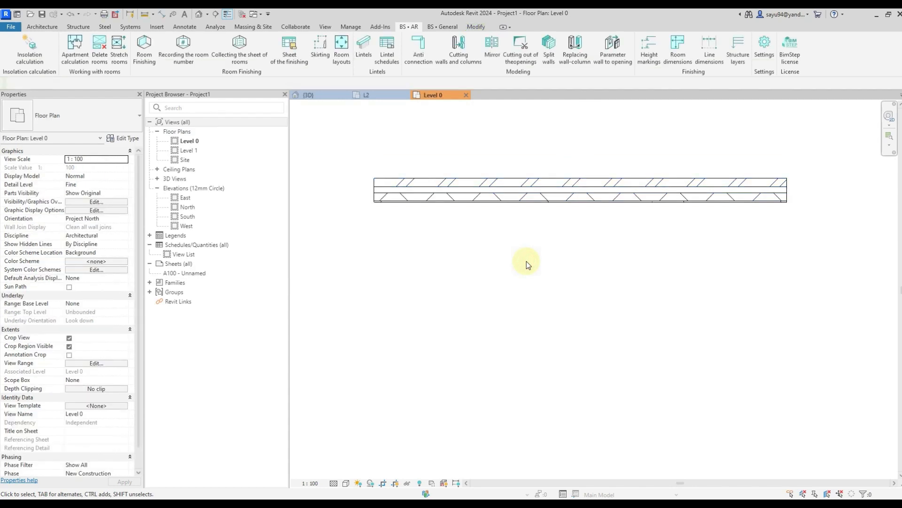
Place a Doors_ExtDbl_Flush double door in the wall centre and select the wall for BS•AR tools
left_click(527, 190)
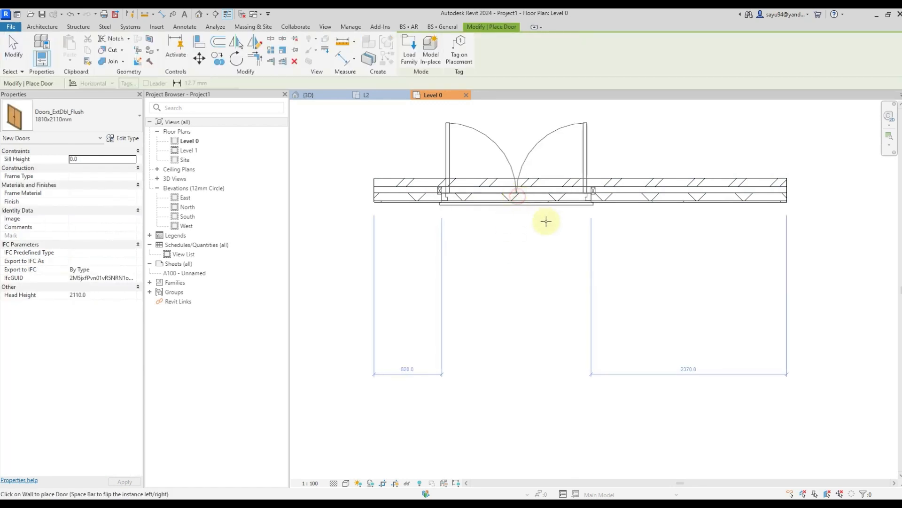
left_click(593, 200)
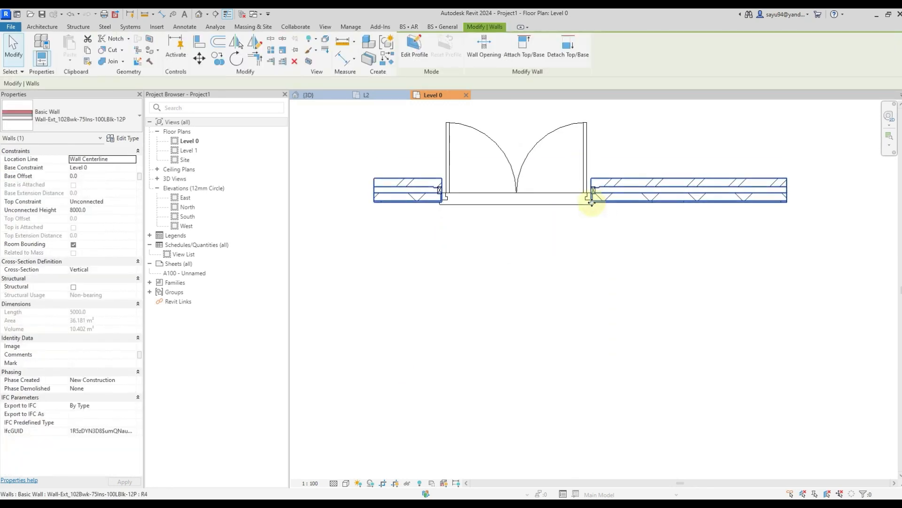
left_click(593, 198)
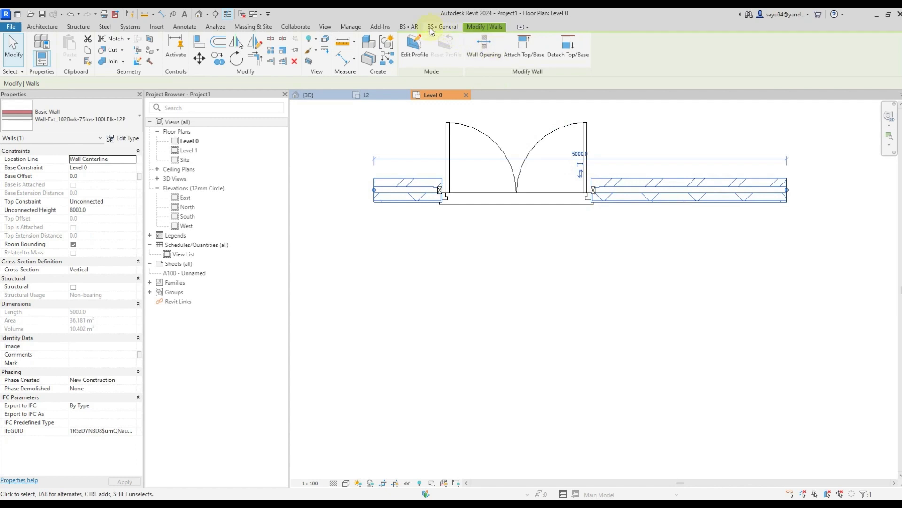
left_click(407, 27)
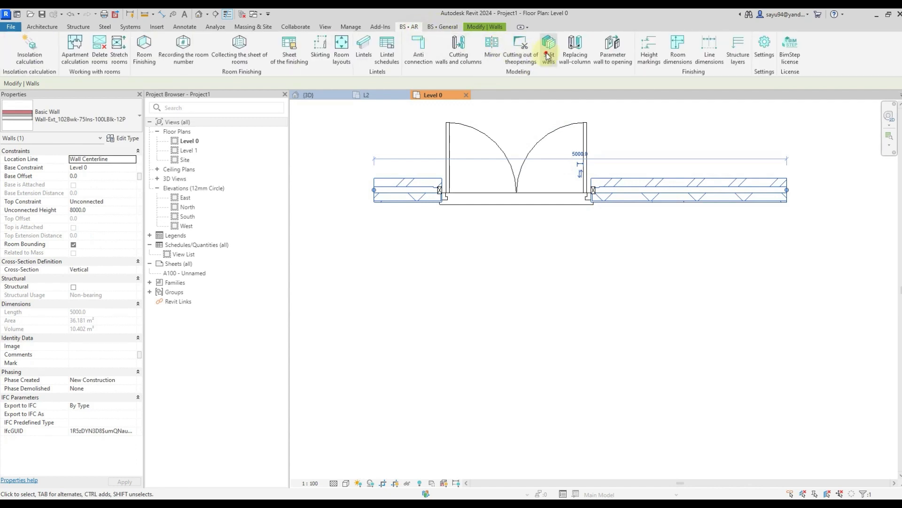
Run Split walls with Type100 brick keeping doors/windows and Type188 for the rest, then select the brick wall
left_click(547, 46)
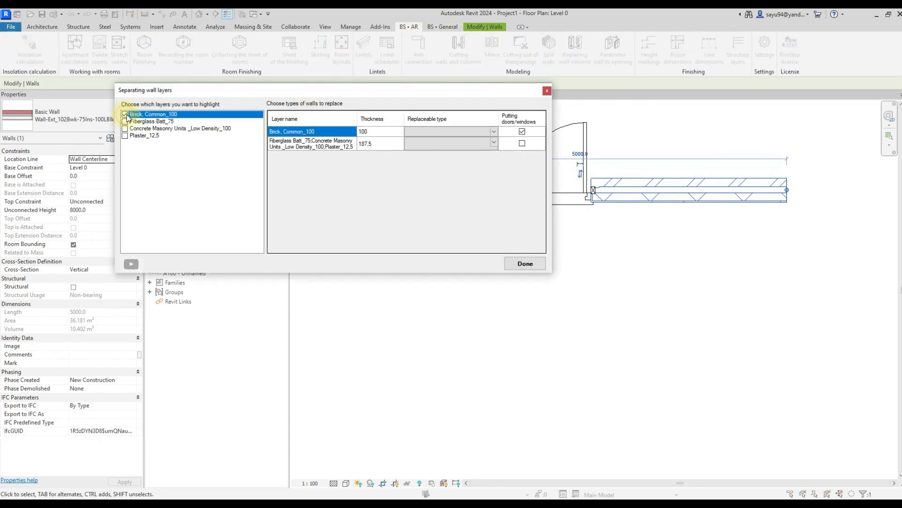
left_click(451, 142)
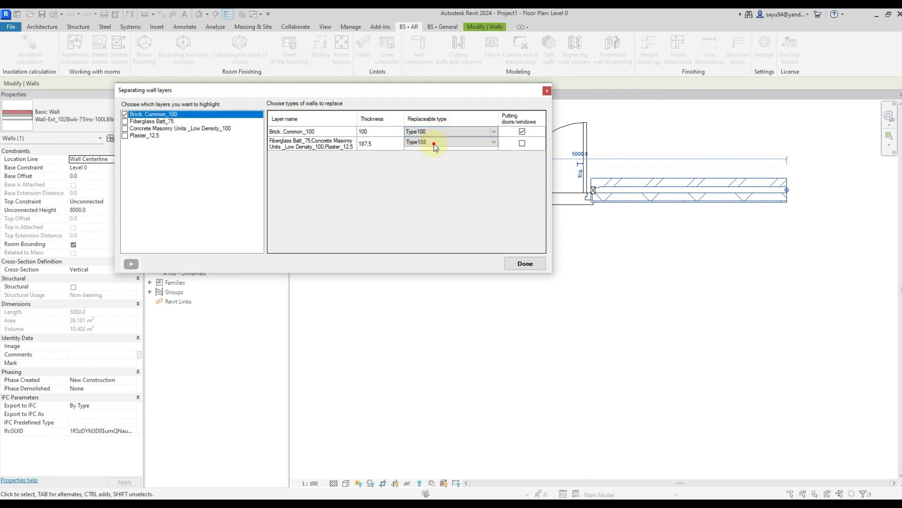
left_click(522, 143)
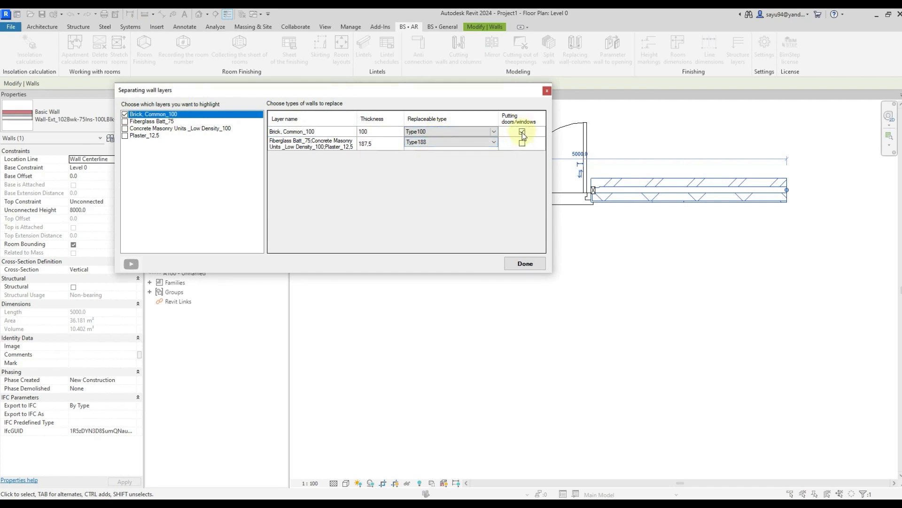
left_click(521, 143)
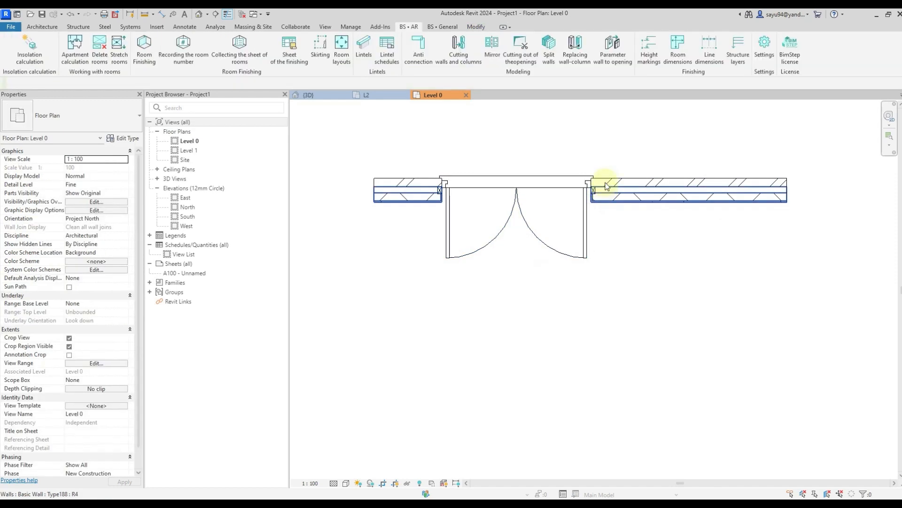
left_click(633, 187)
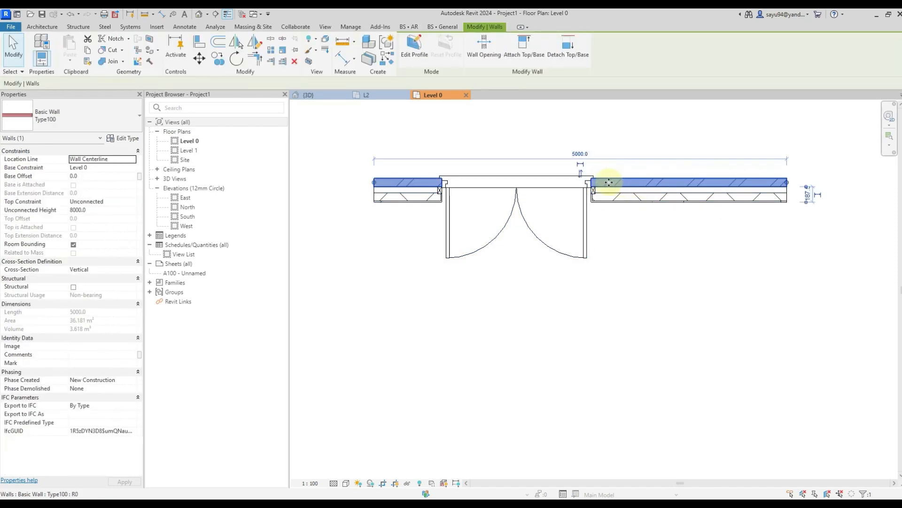